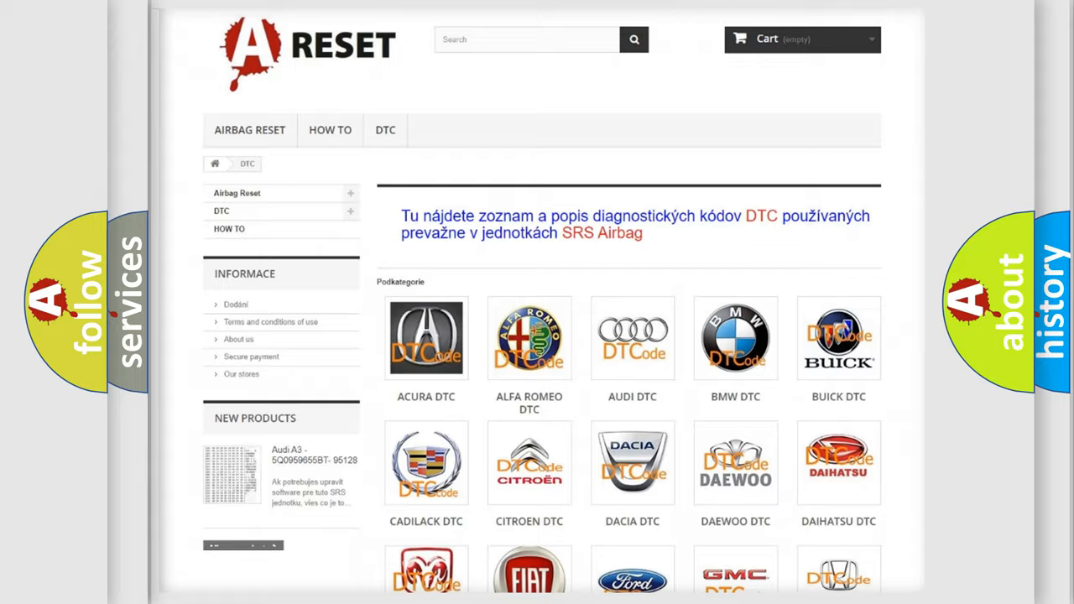
# Scroll through the GMC DTC B-code subcategory list and back up
pyautogui.scroll(-3)
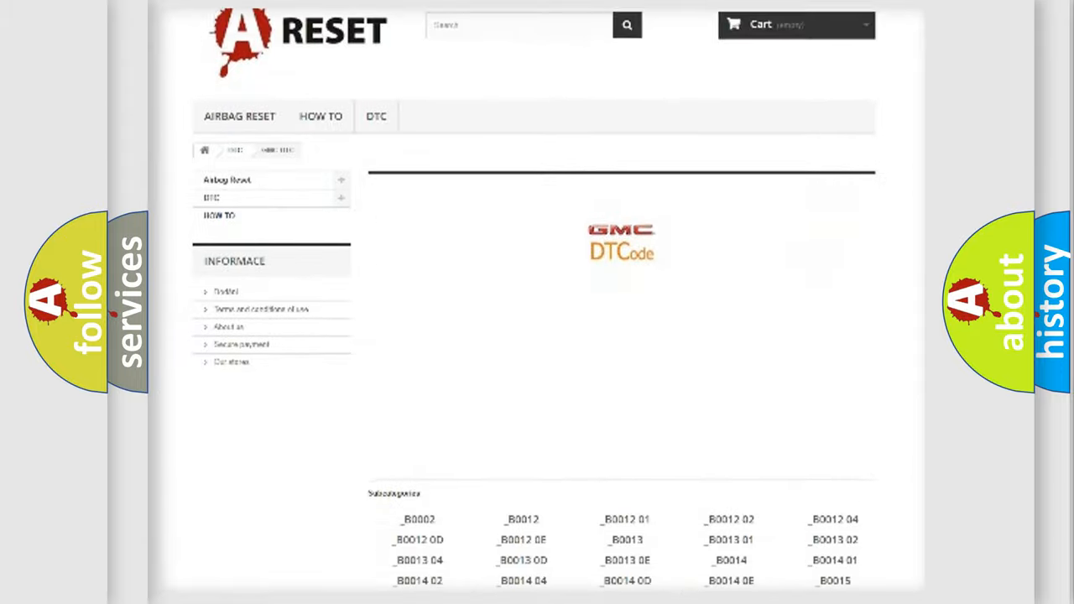
pyautogui.scroll(-3)
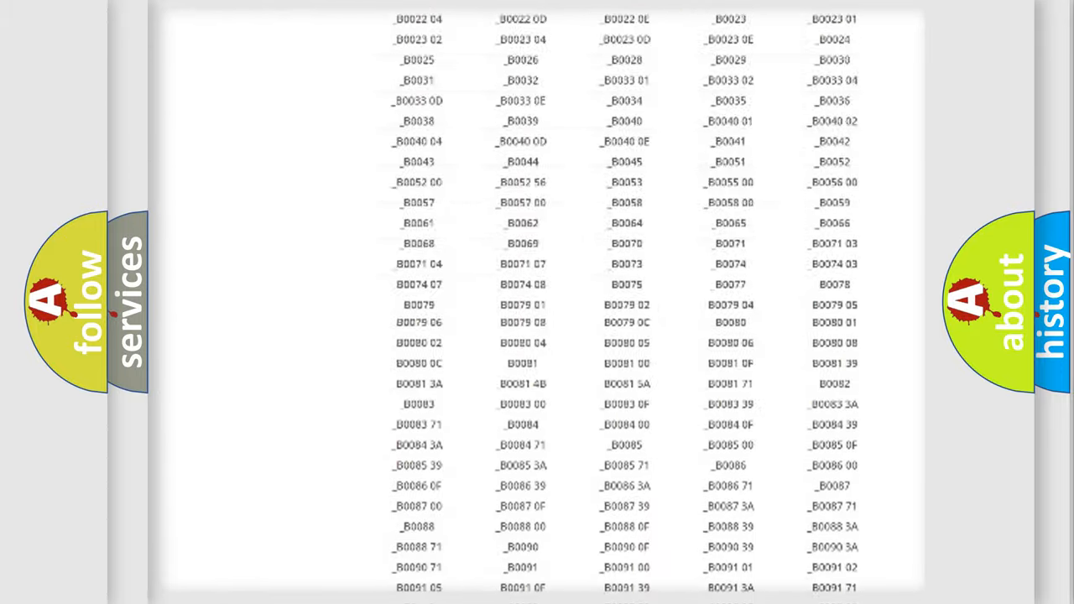
pyautogui.scroll(3)
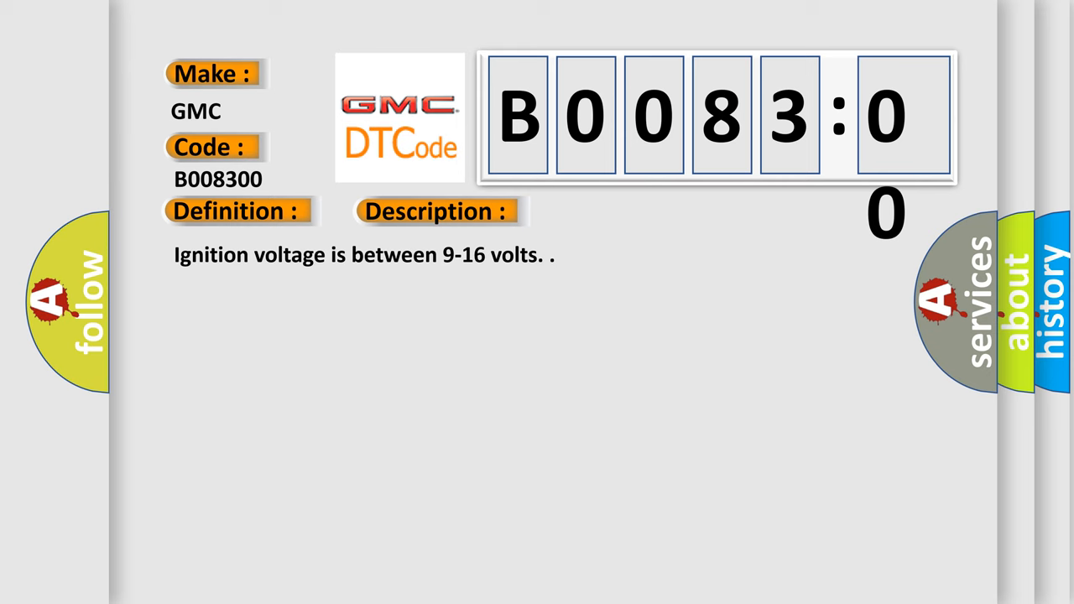
# Reveal the B008300 description and causes, including the impact sensor failures
pyautogui.click(617, 212)
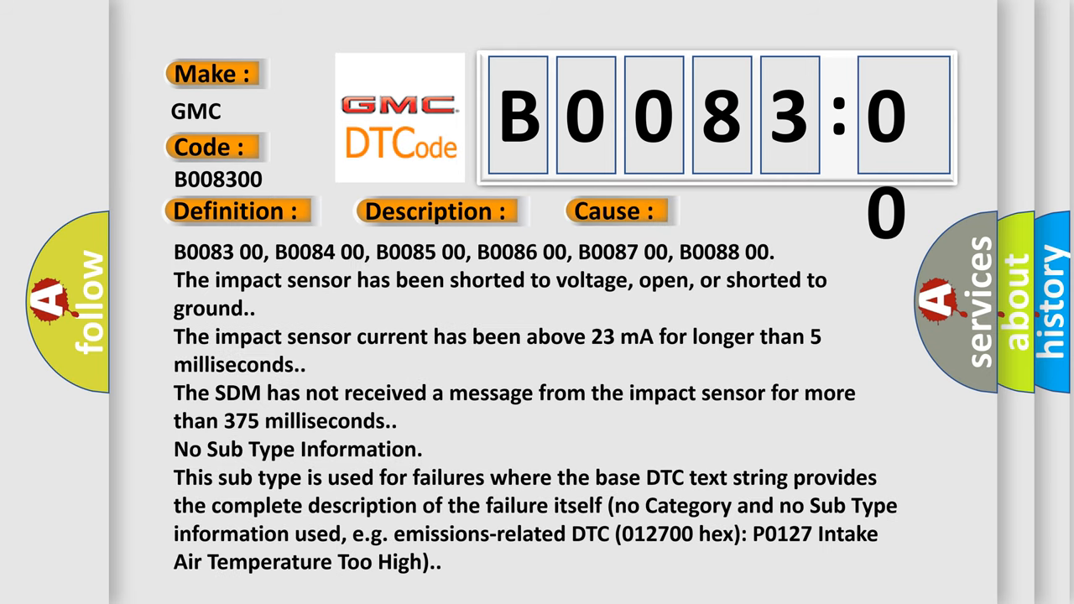